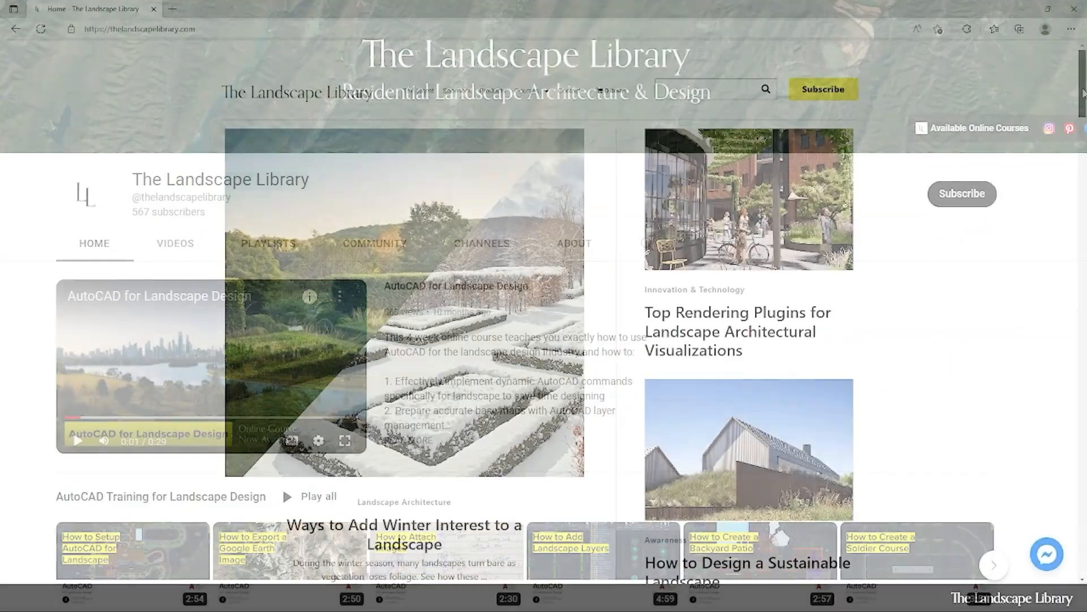
Open the AutoCAD for Landscape Design course page and scroll down to its Course Overview.
scroll("down", 3)
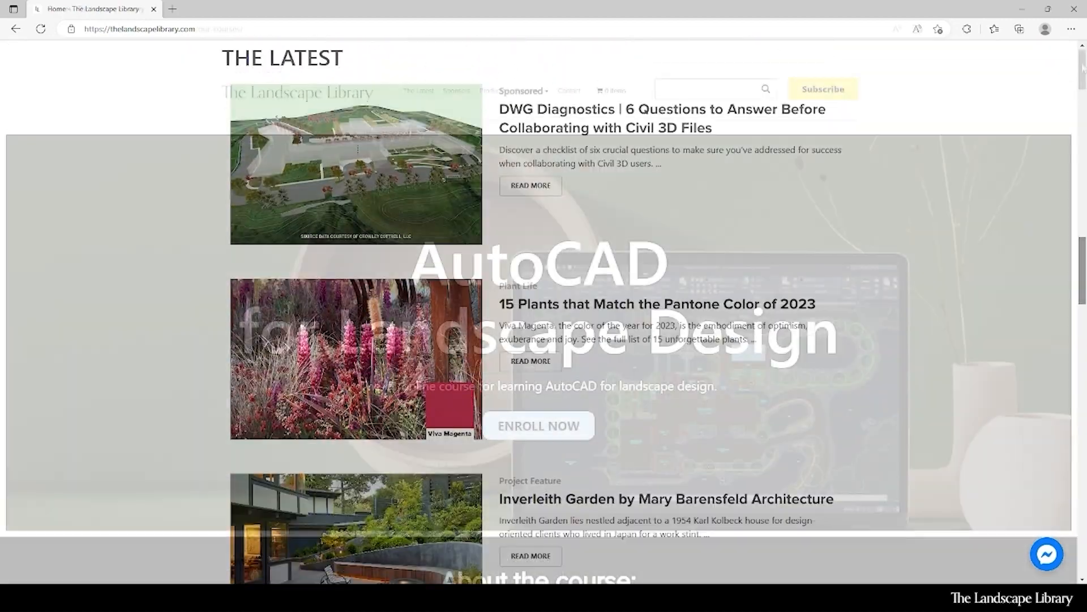
left_click(539, 425)
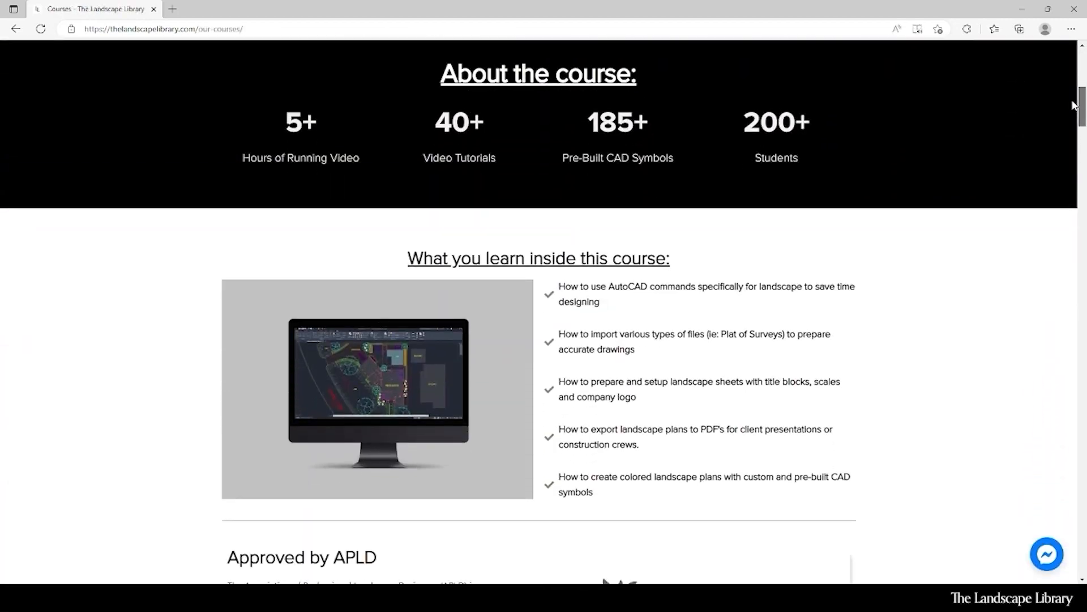
scroll("down", 3)
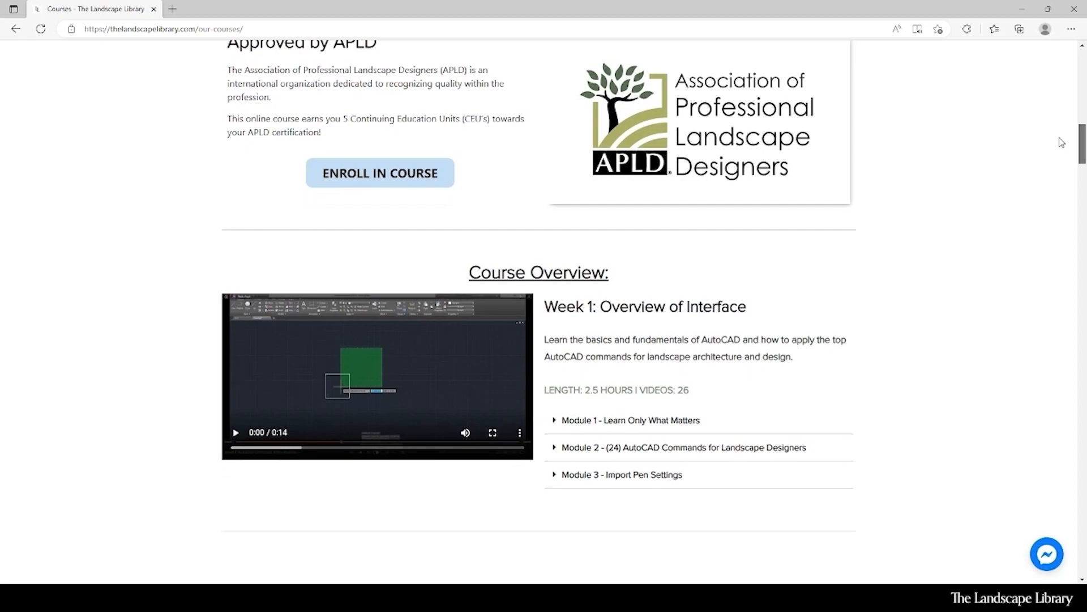
scroll("down", 3)
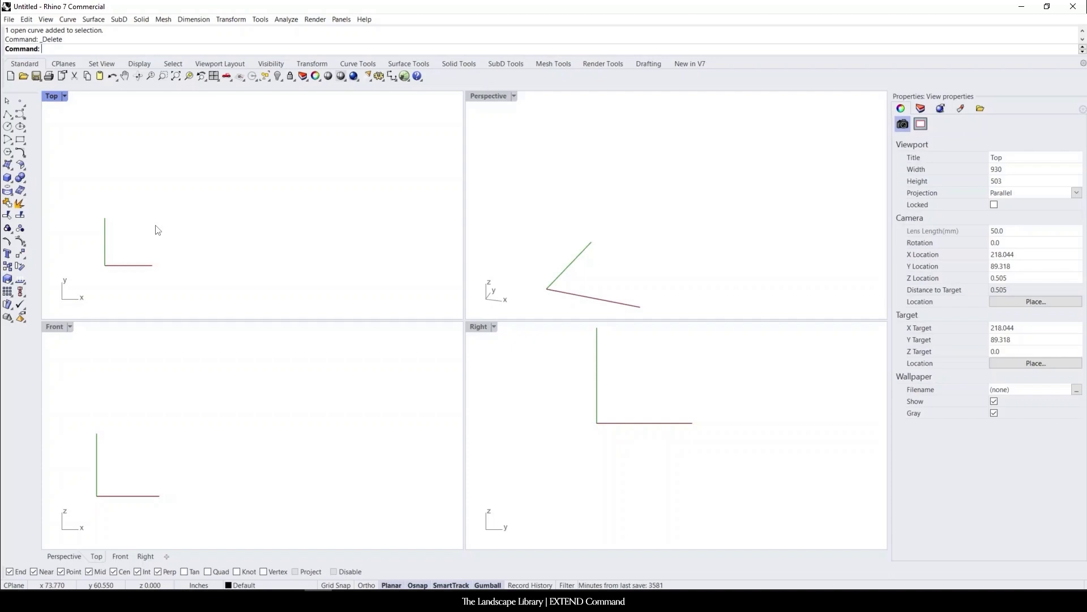
mouse_move(171, 220)
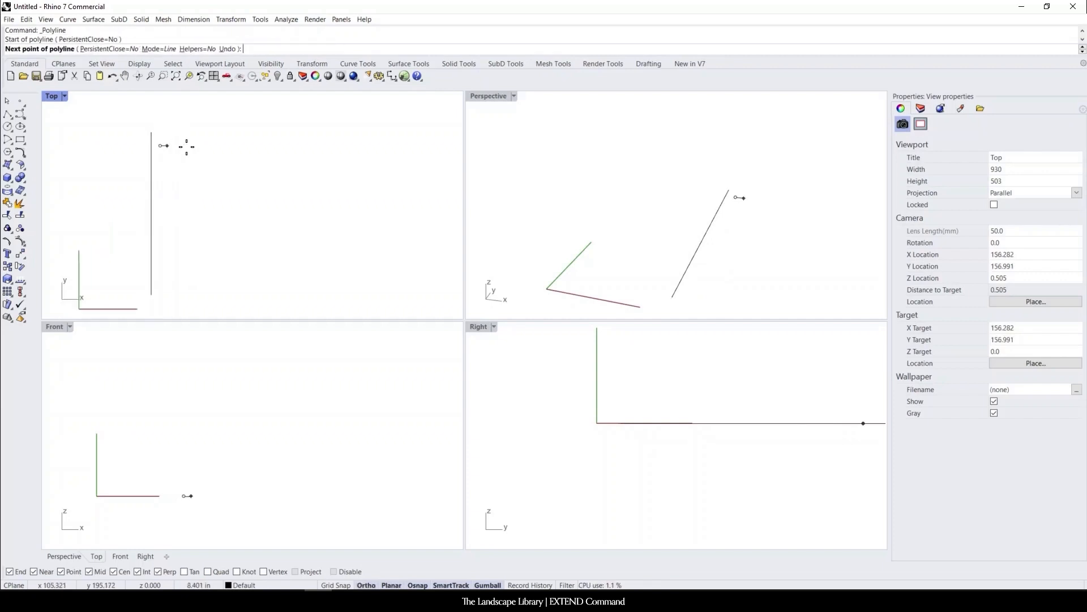
Place the horizontal line's end point beside the vertical line, then start Extend.
left_click(291, 146)
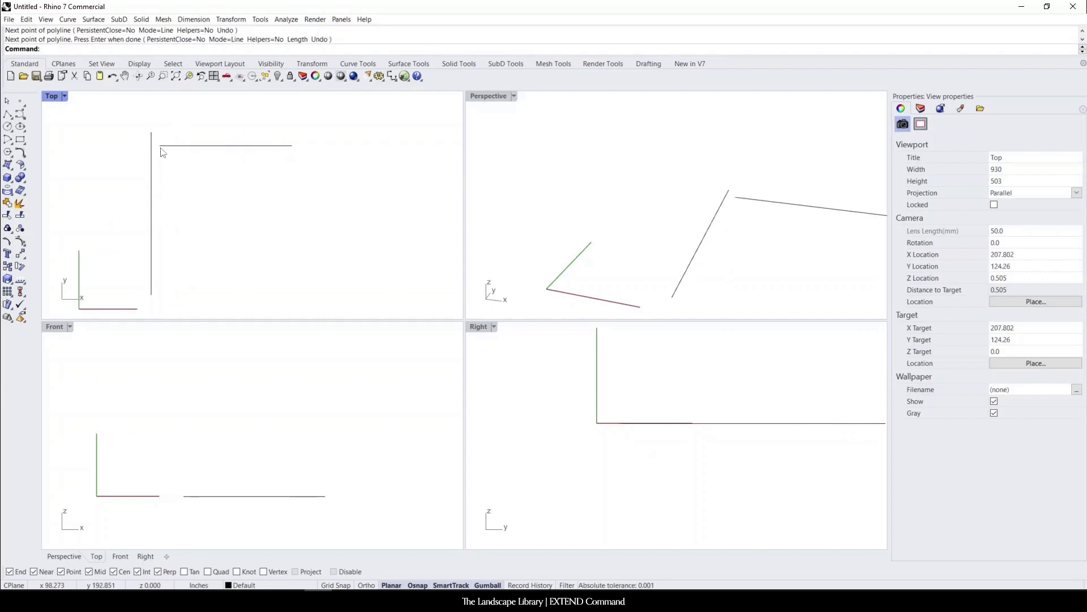
mouse_move(147, 269)
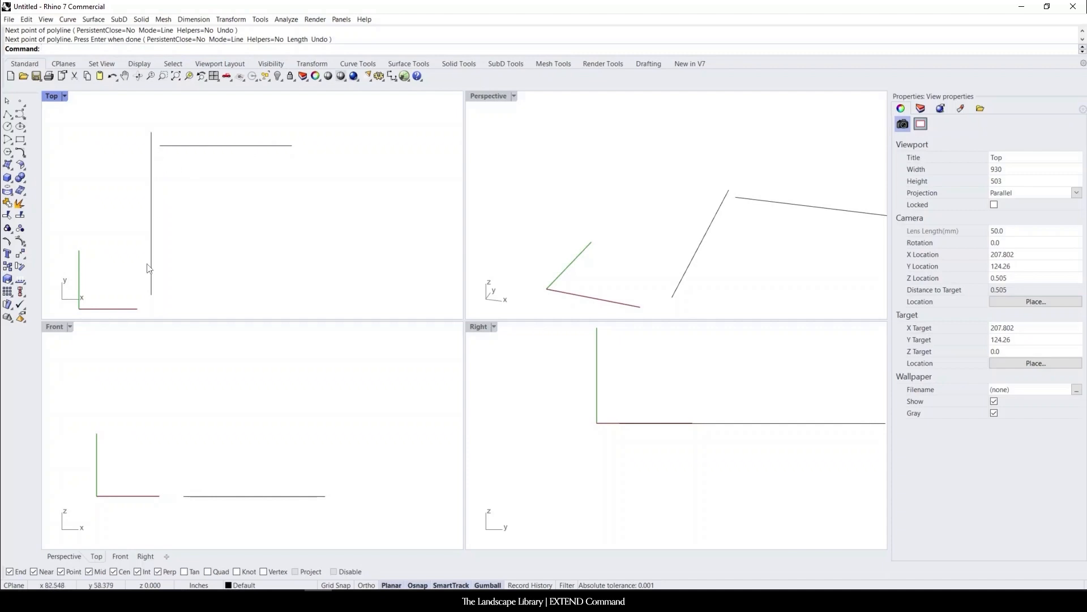
type("Extend")
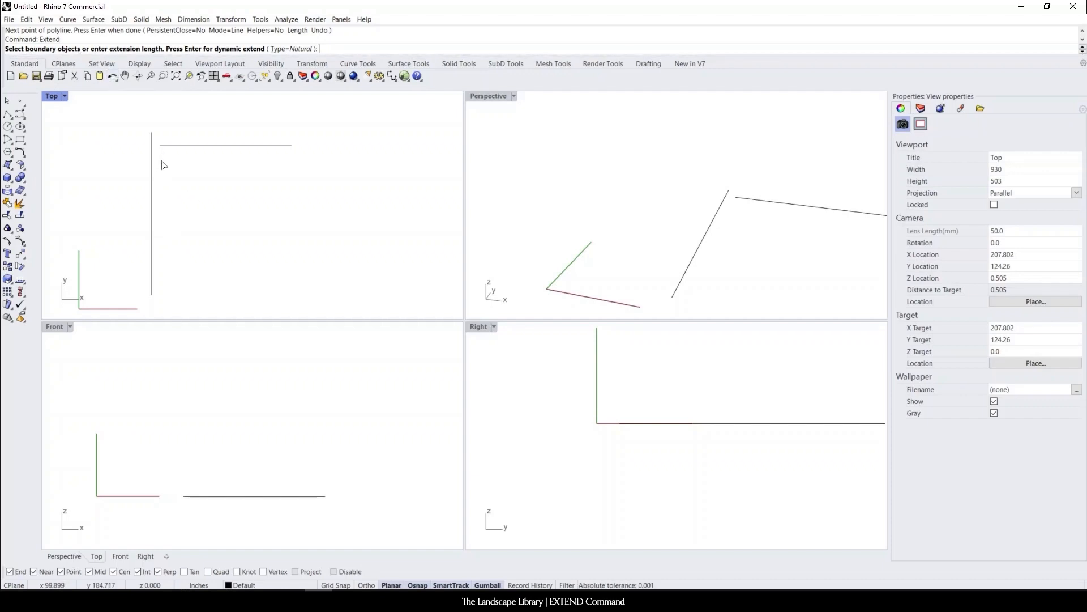
mouse_move(159, 281)
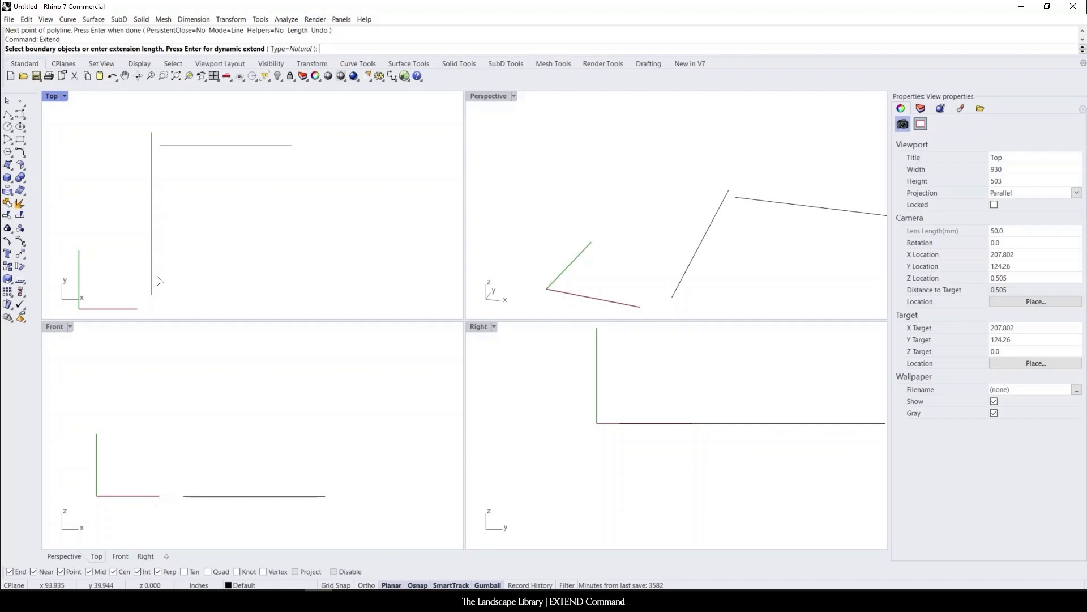
mouse_move(280, 151)
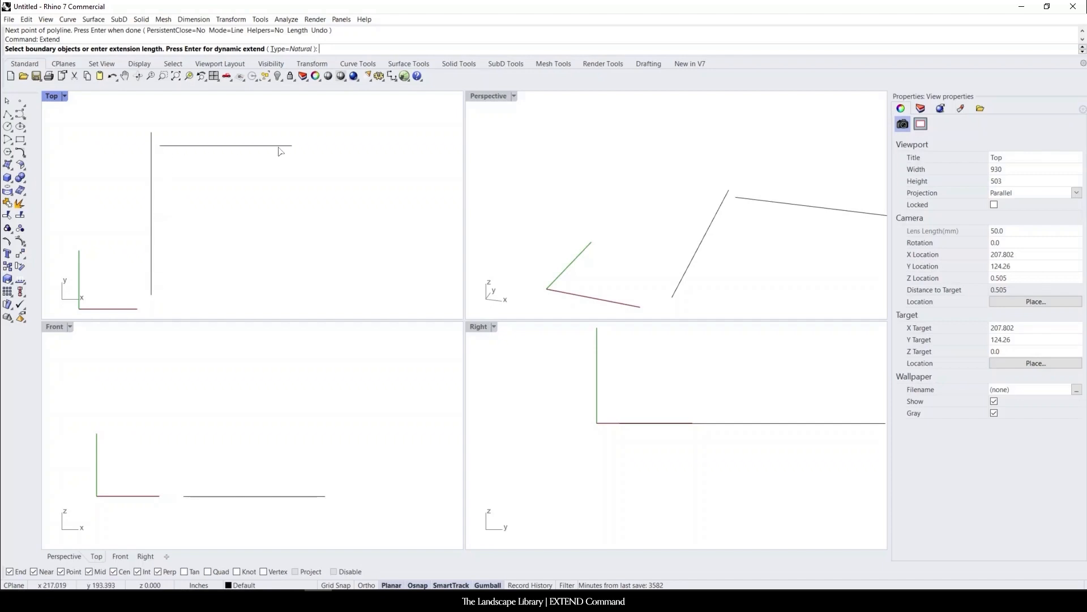
mouse_move(154, 236)
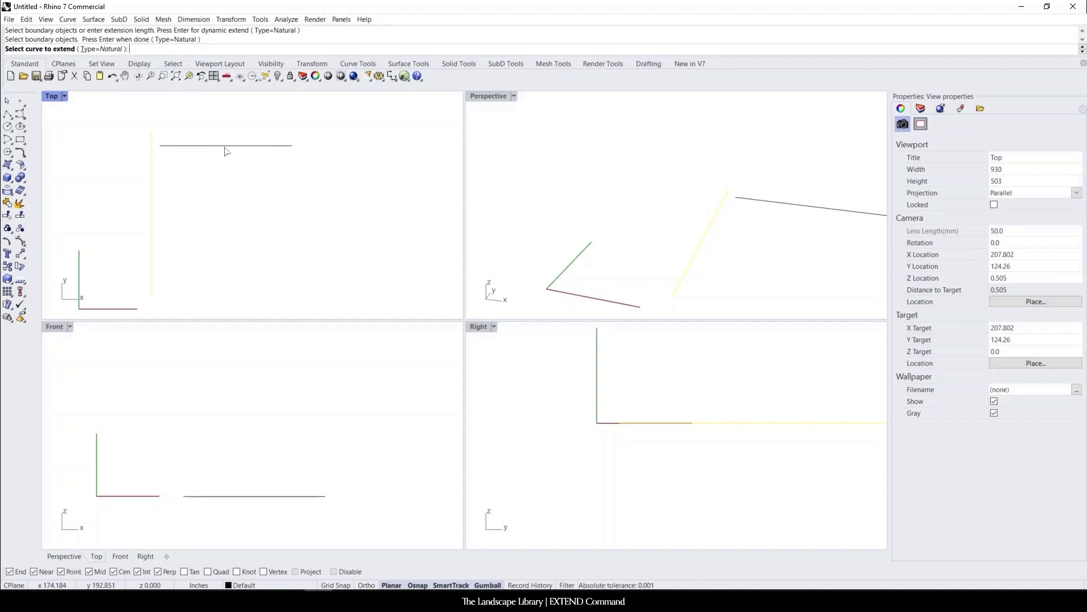
mouse_move(215, 152)
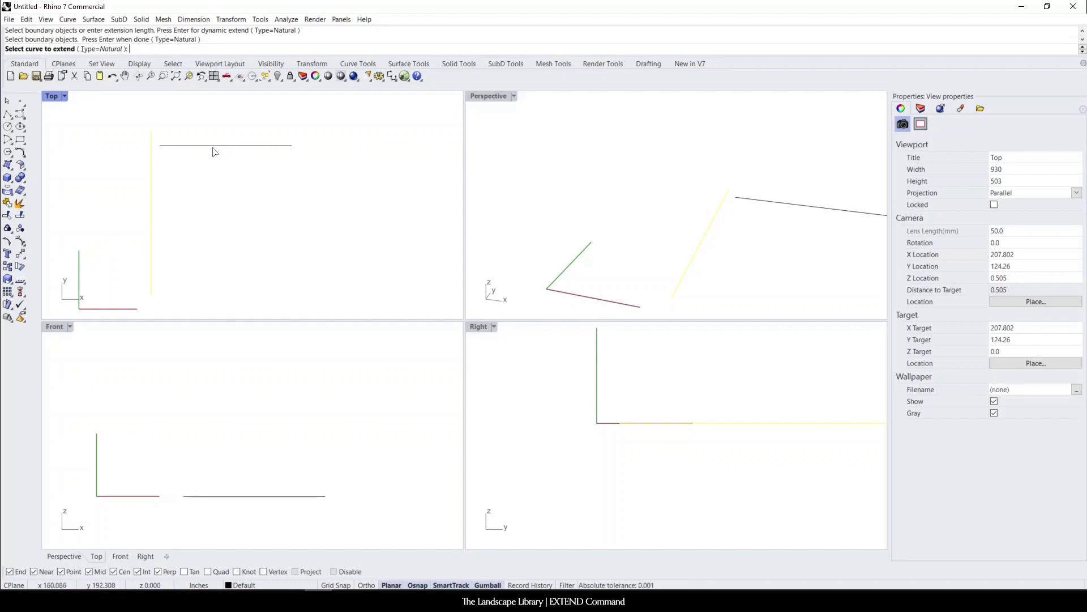
mouse_move(175, 153)
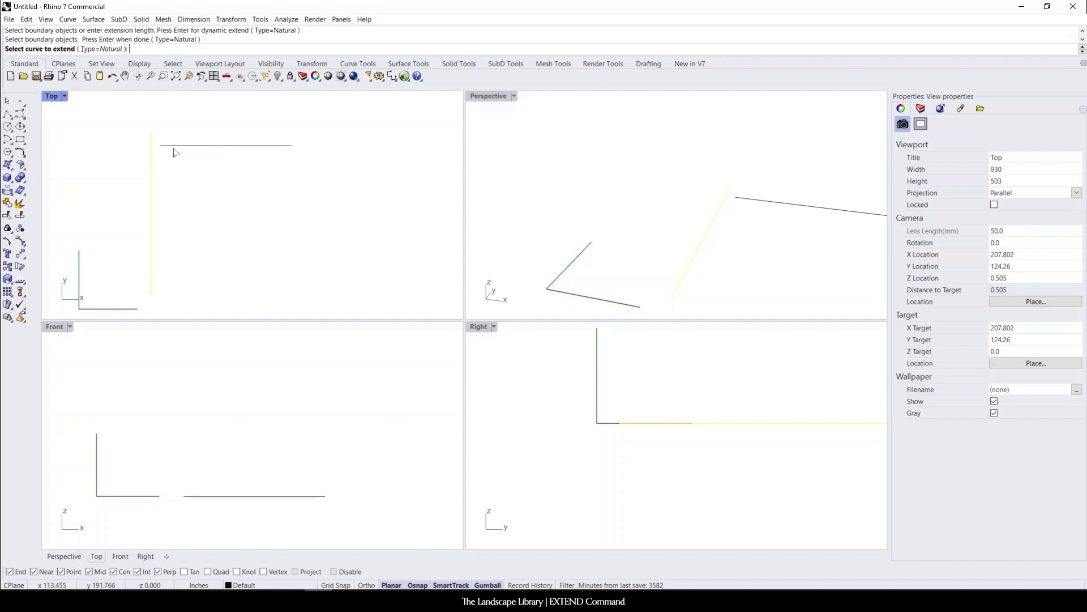
mouse_move(160, 293)
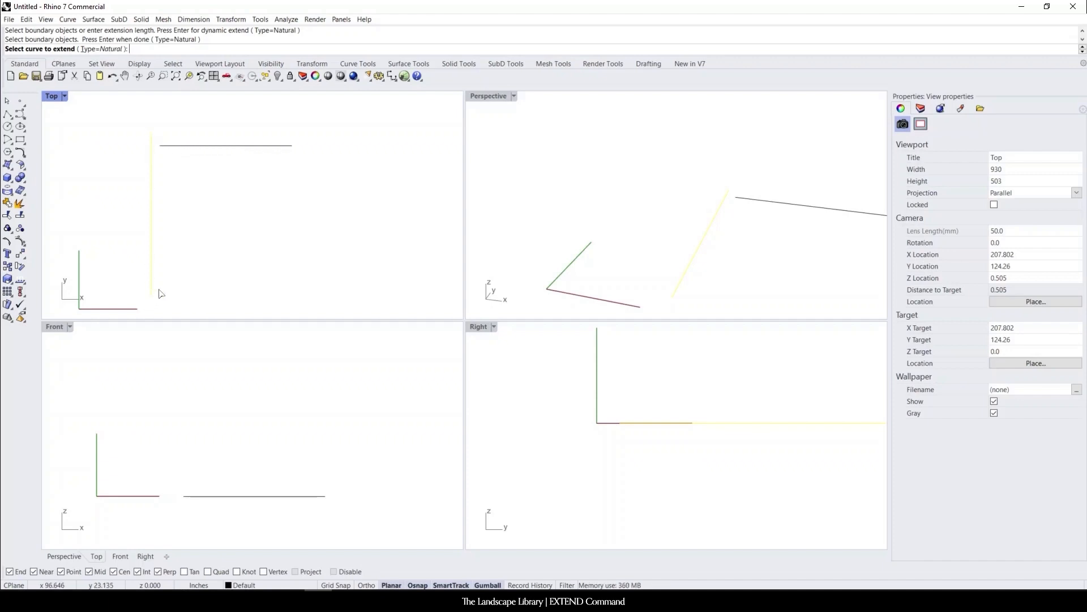
mouse_move(234, 154)
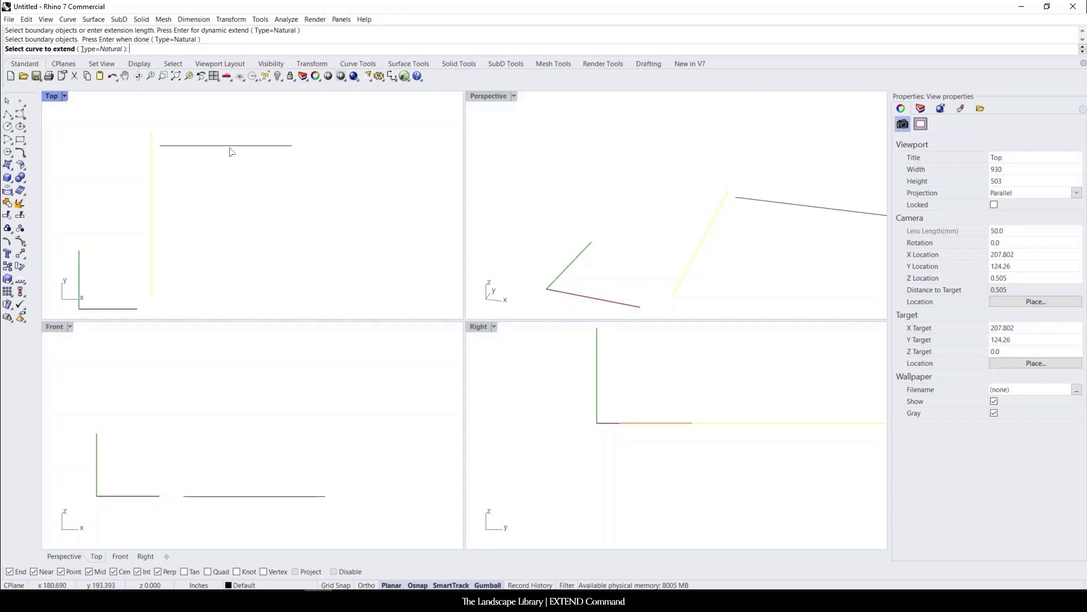
mouse_move(159, 271)
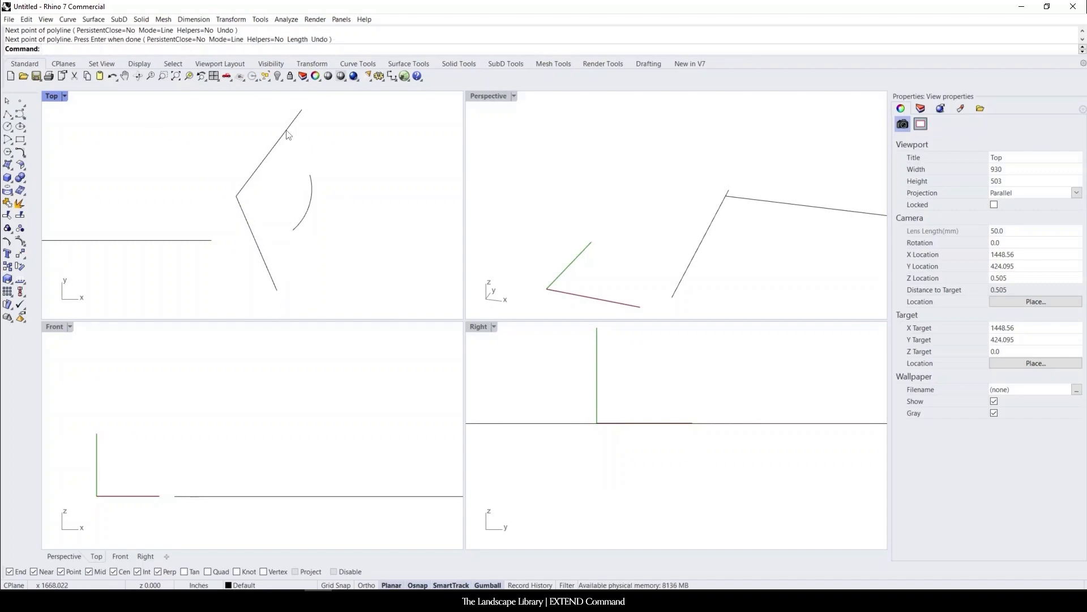
mouse_move(282, 146)
type("Extend")
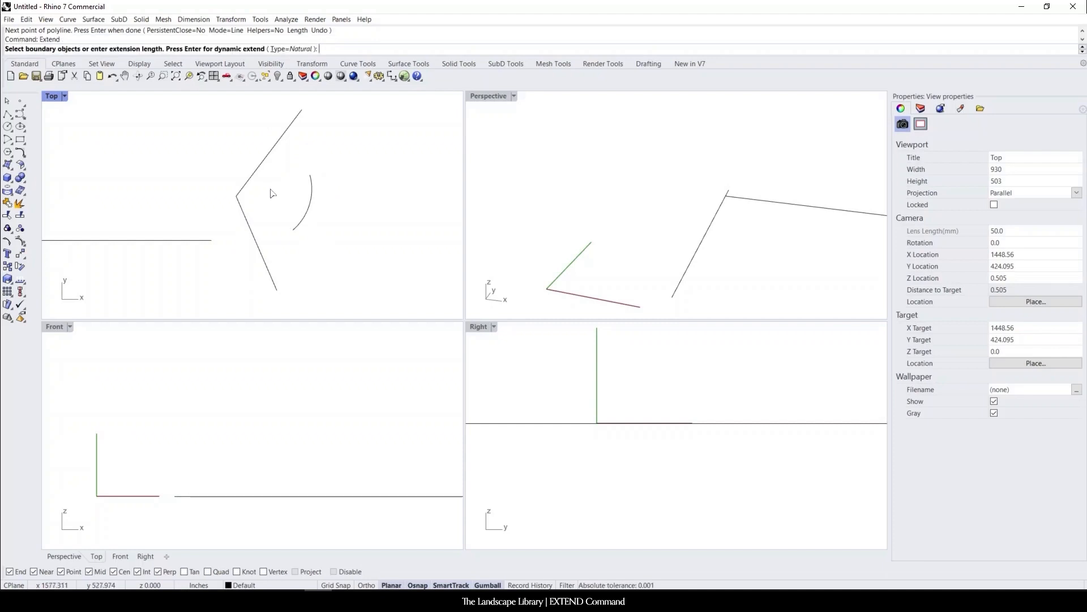
Select the two V-shaped lines as extension boundaries for the arc.
left_click(269, 153)
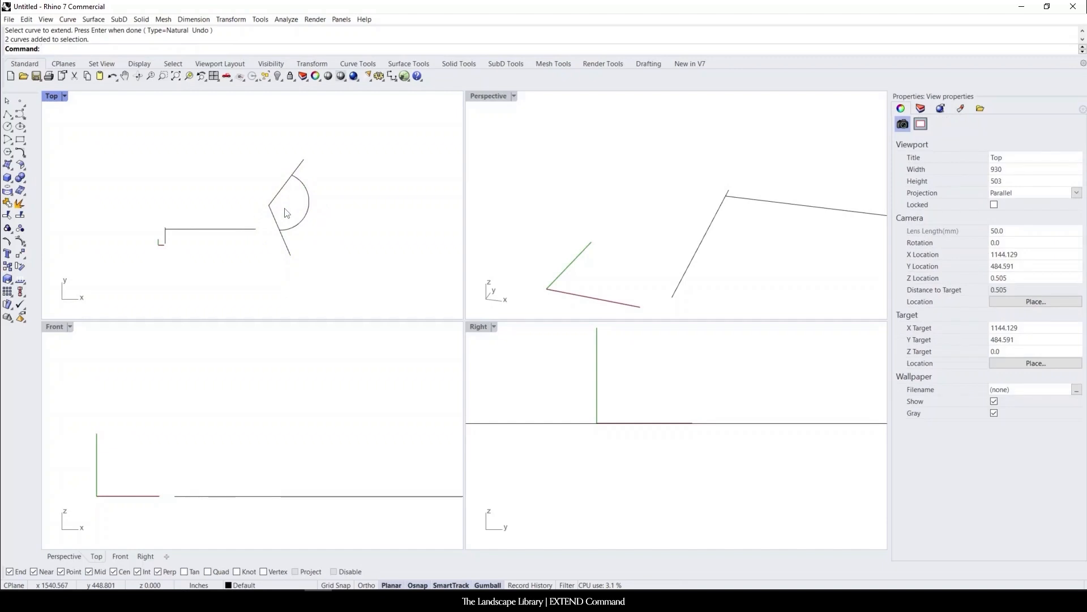
Rerun Extend dynamically, picking the arc end to stretch it toward a full circle.
type("Arc")
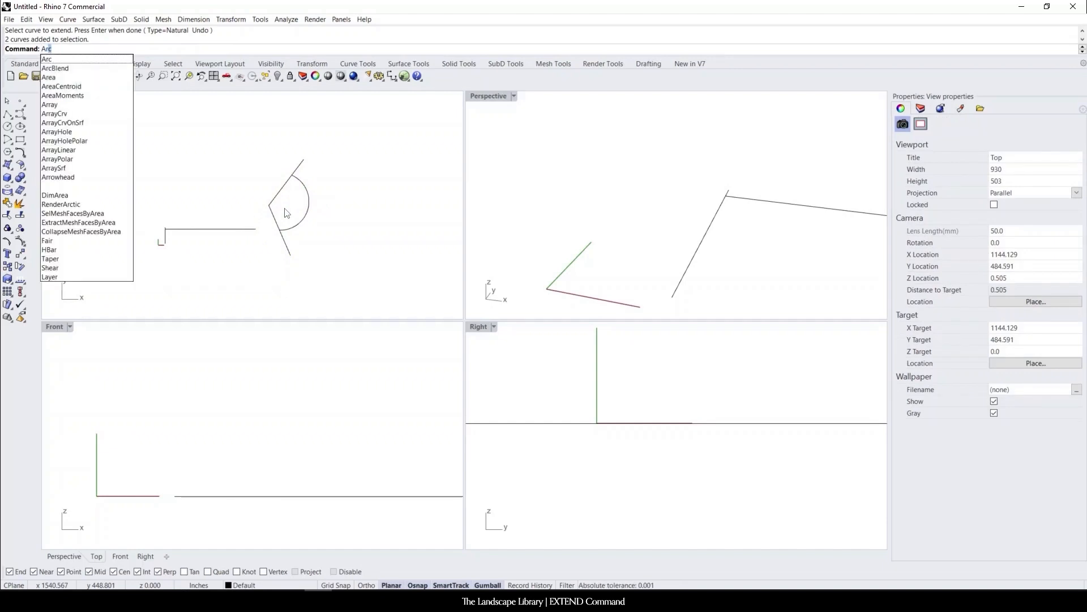
key("Enter")
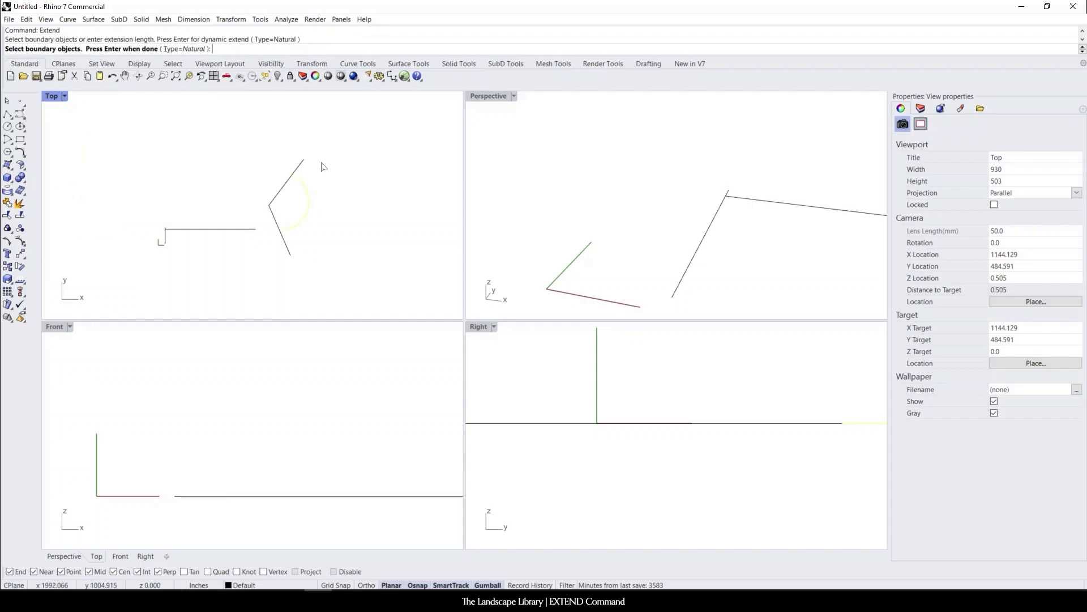
left_click(279, 230)
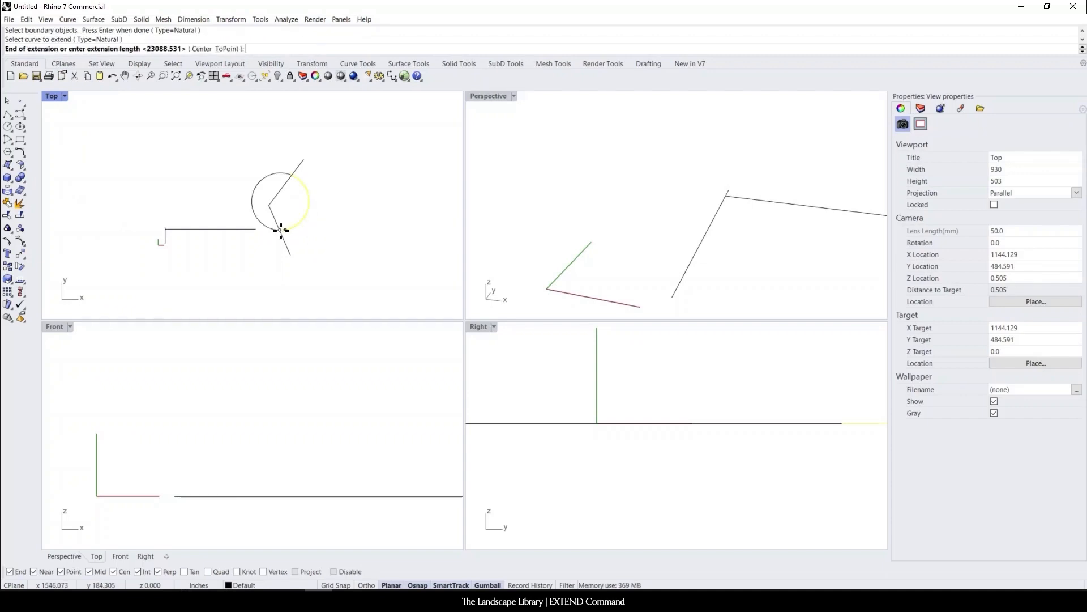